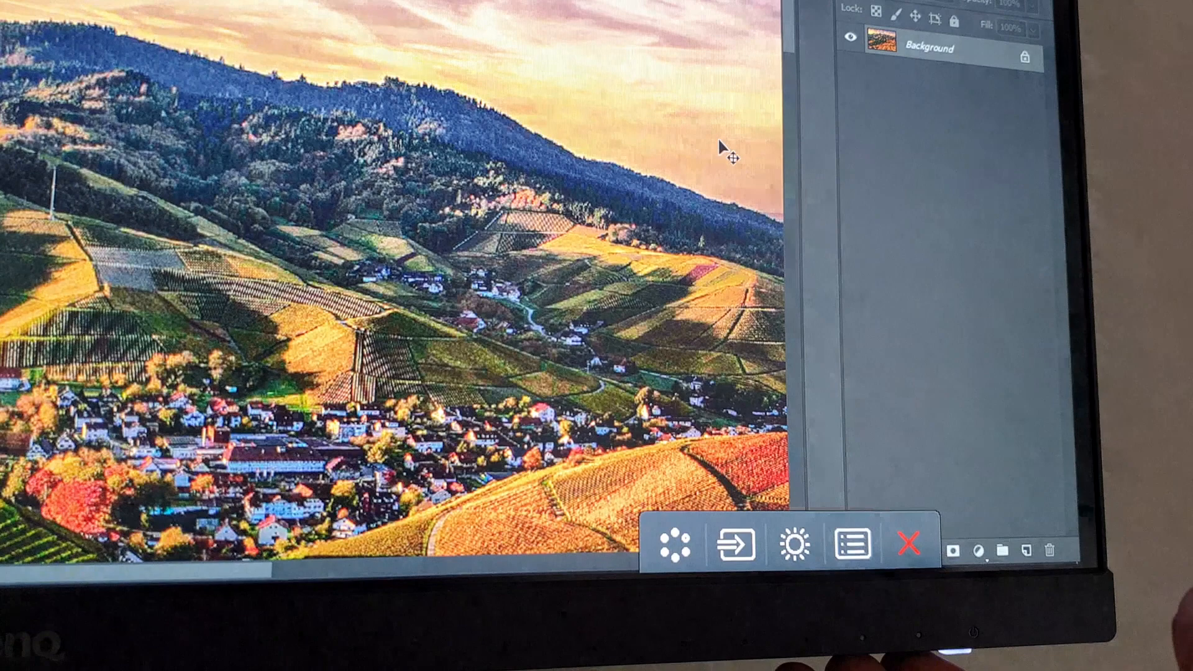
Step: Open the OSD and enter Picture Advanced > Picture Mode, where HDR is current
click(851, 546)
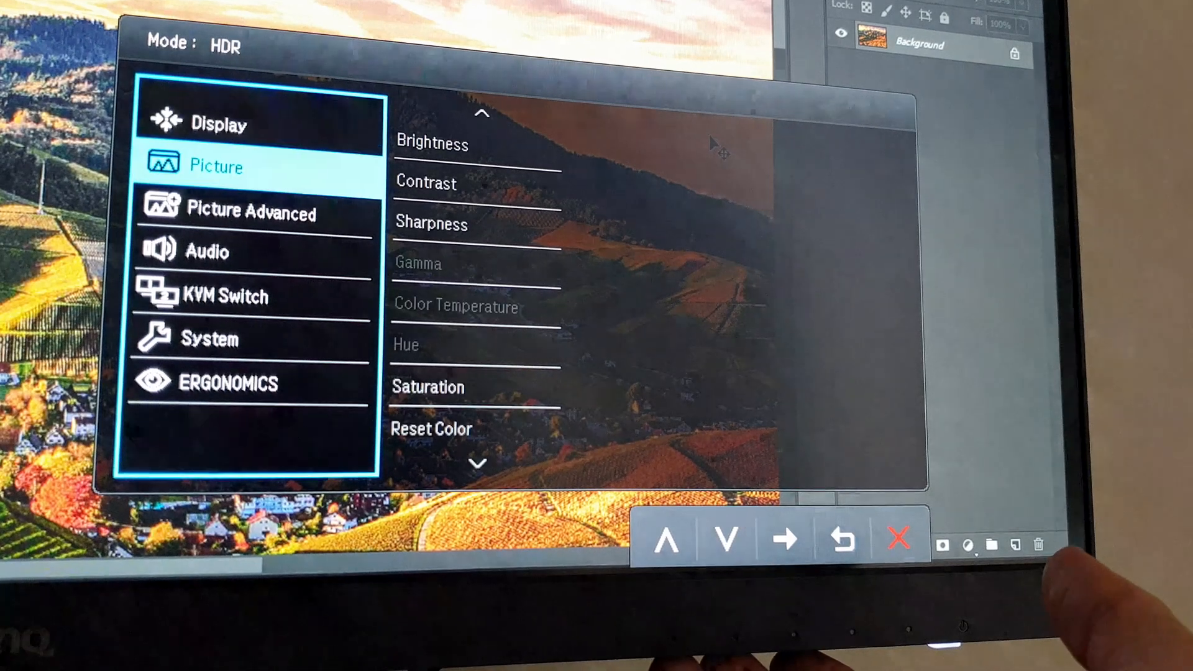
click(784, 537)
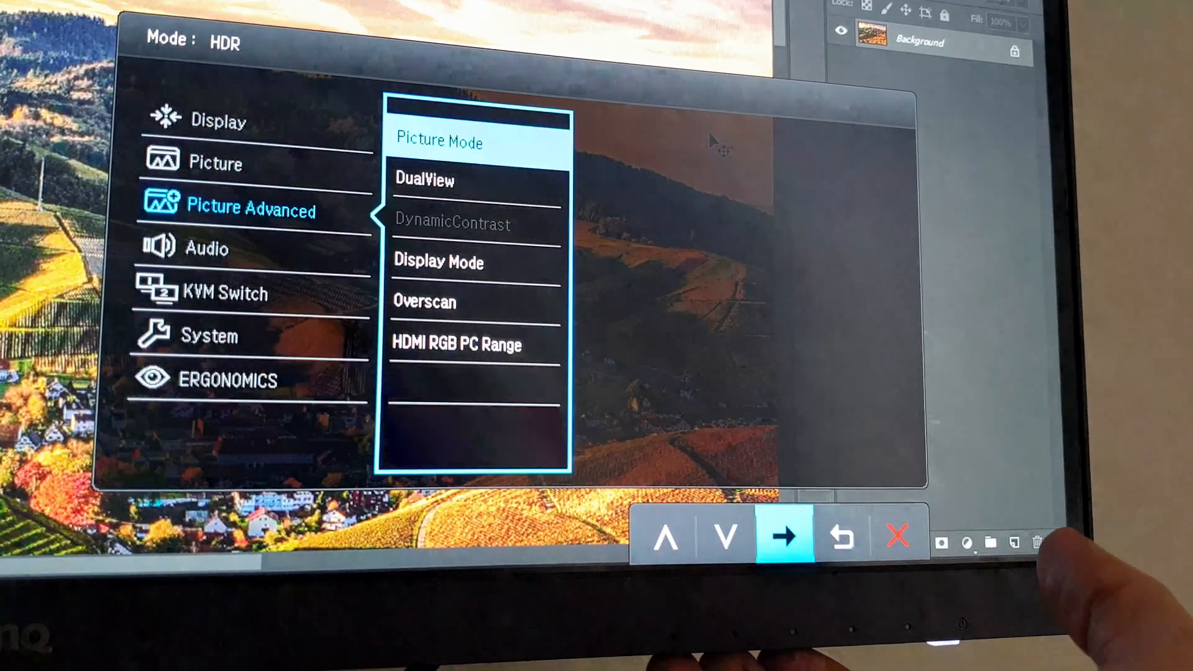
click(786, 536)
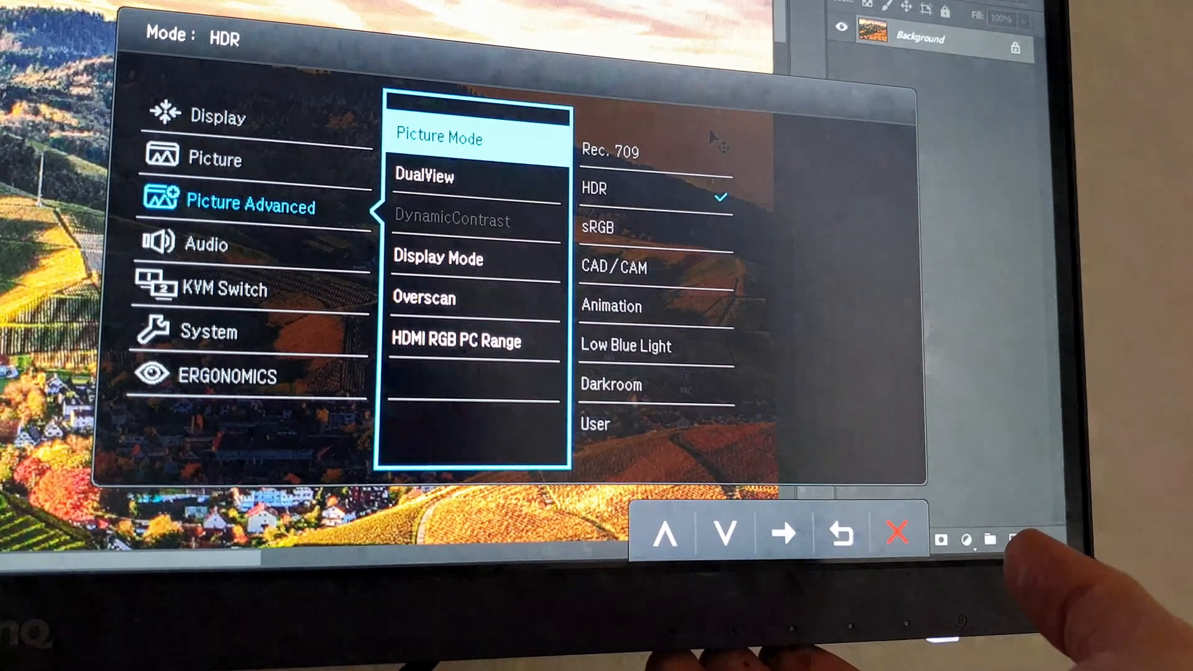
click(782, 534)
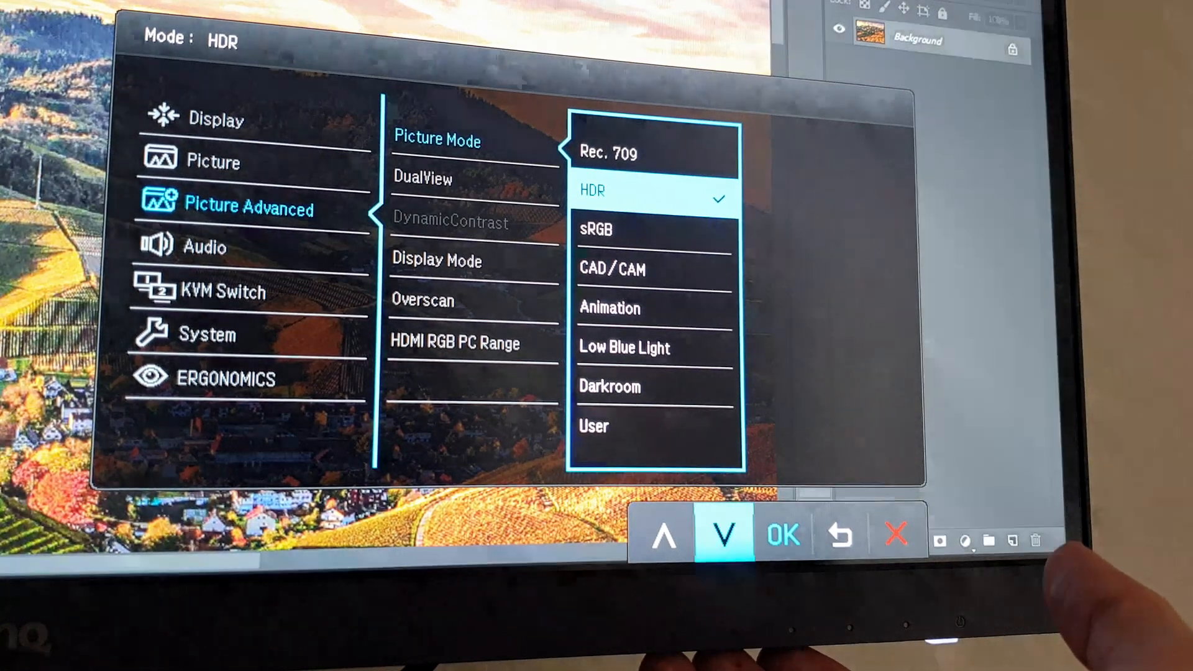
Step: Step through sRGB, Animation, Low Blue Light, Darkroom and Rec. 709, then move back toward HDR
click(724, 532)
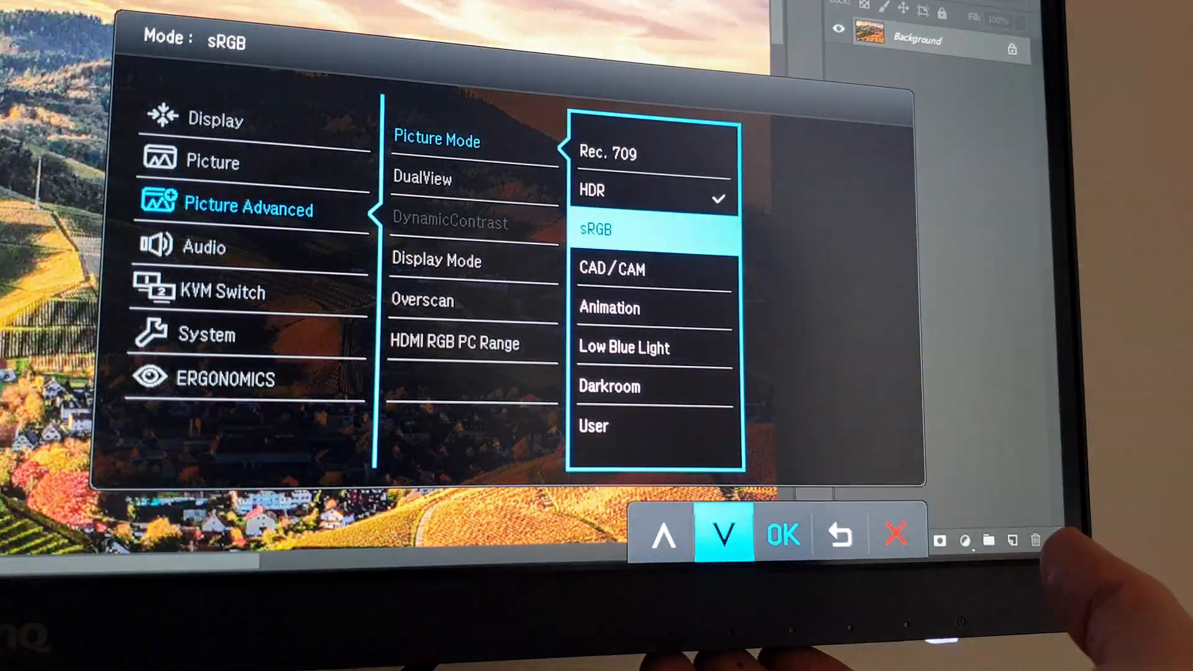
click(722, 532)
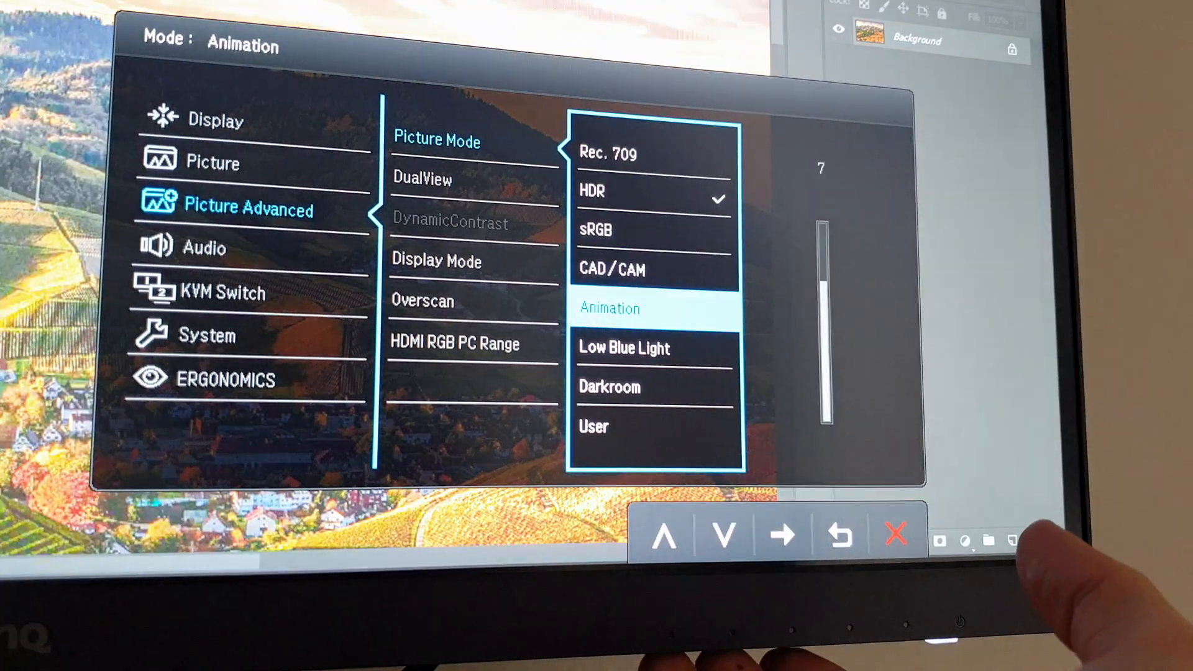
click(722, 533)
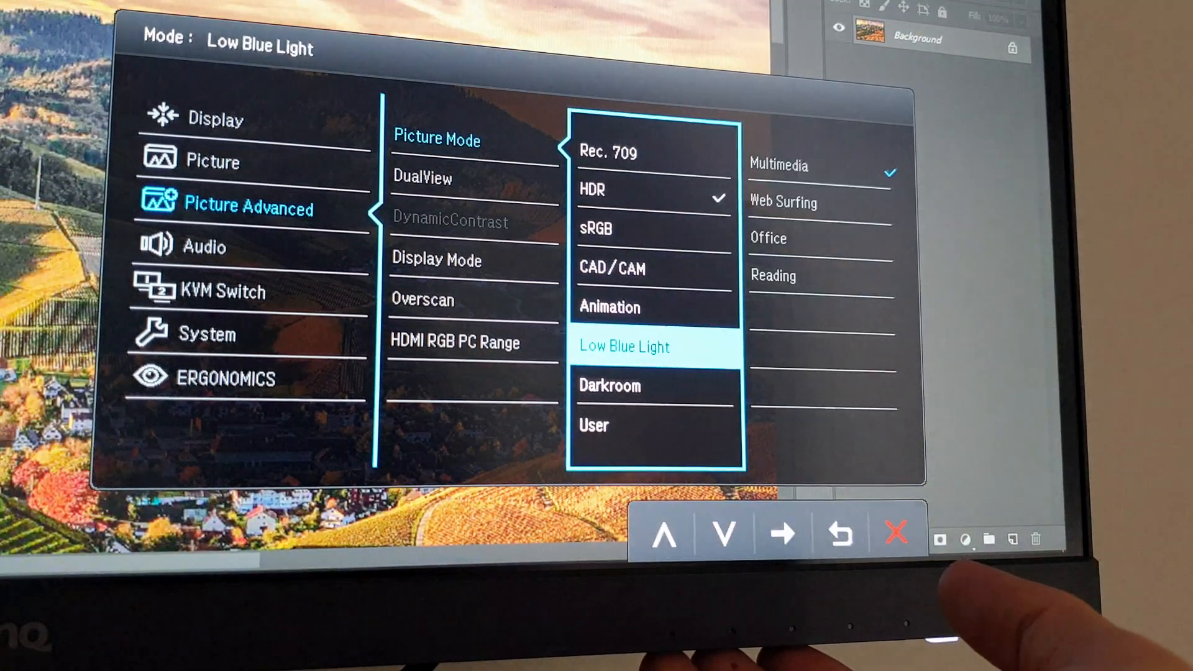
click(721, 532)
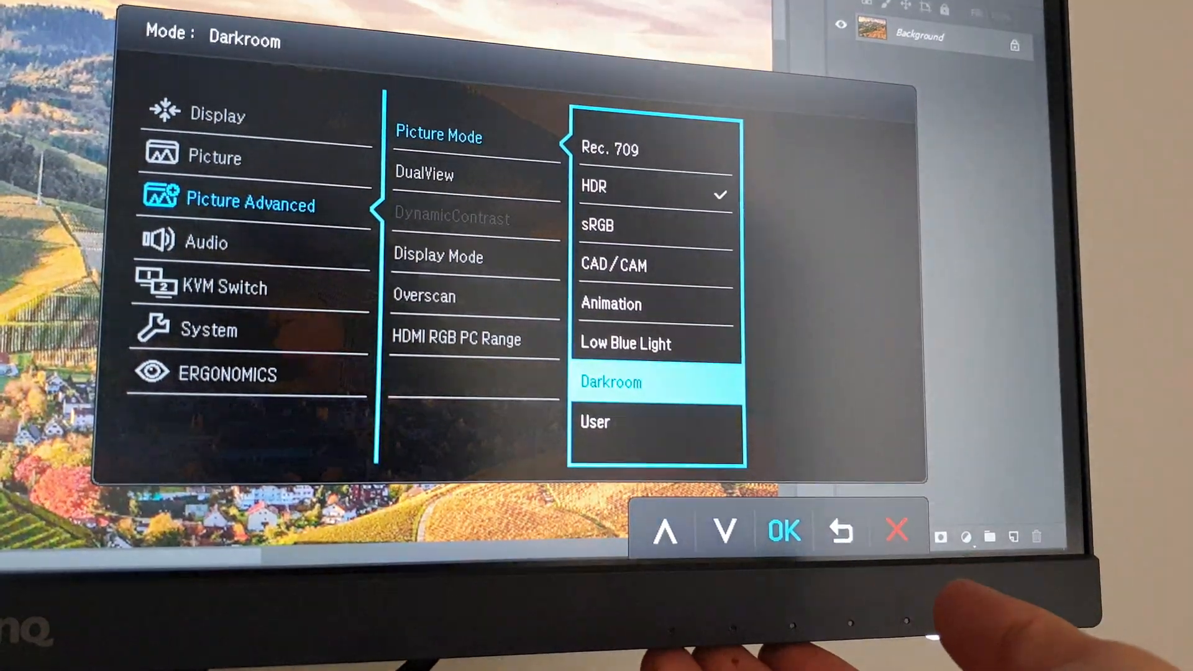
click(665, 531)
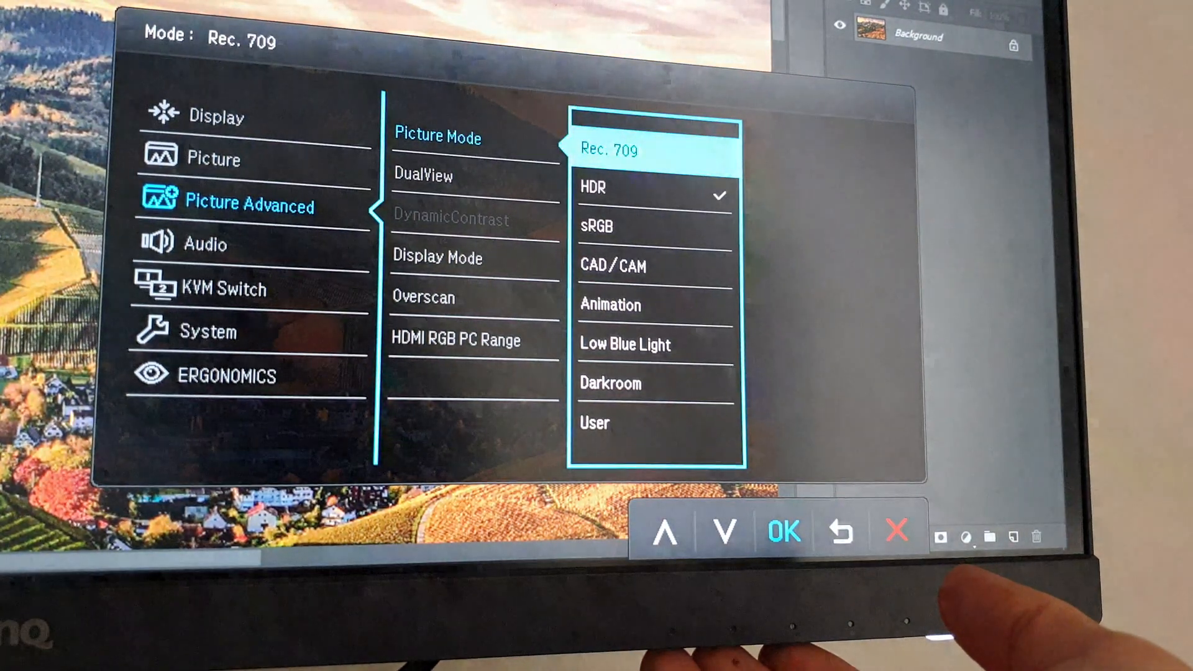
click(725, 532)
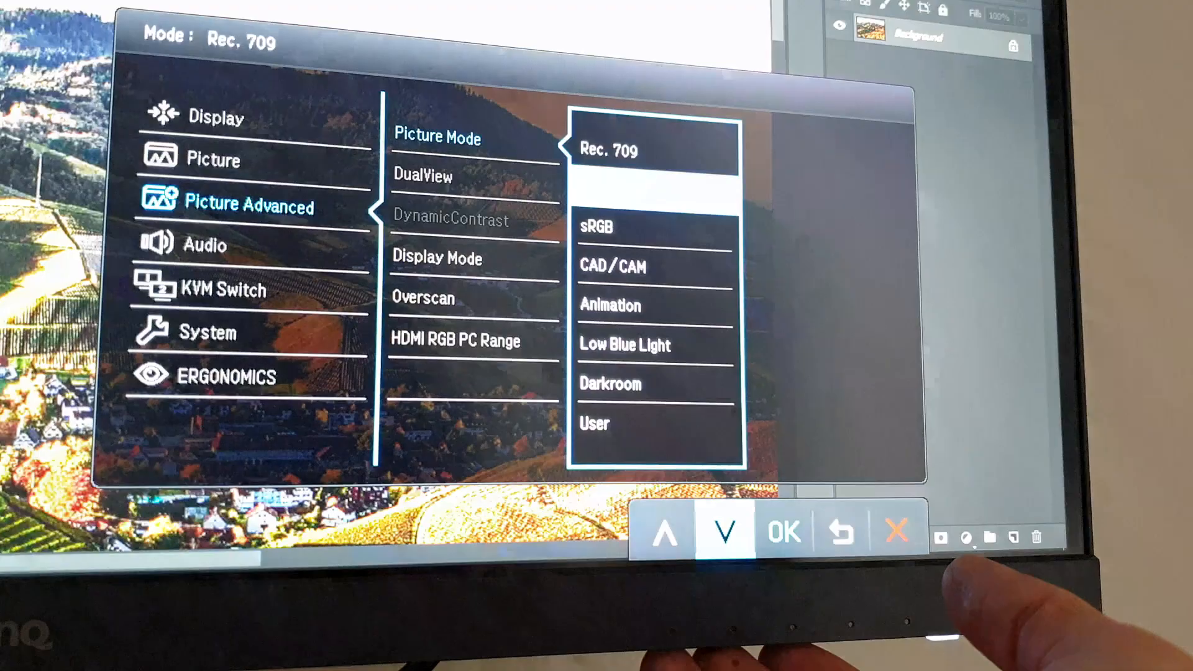